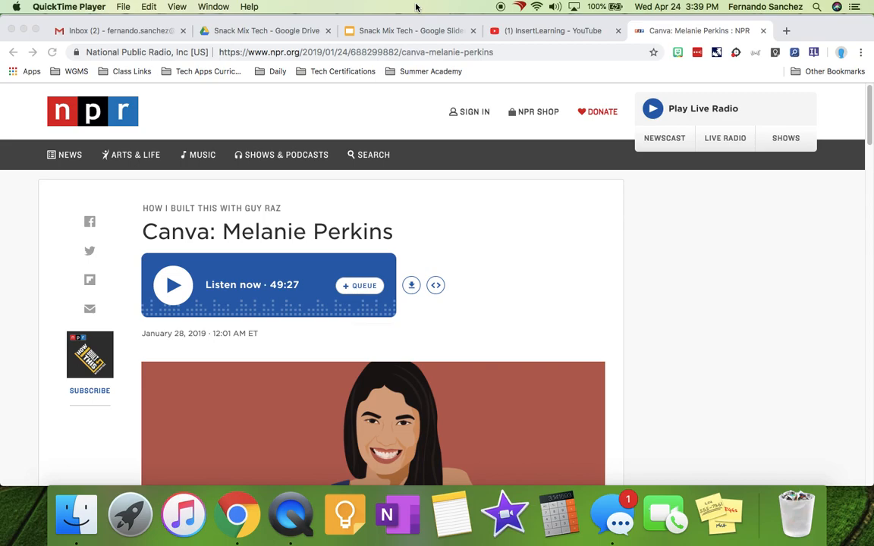
pyautogui.moveTo(591, 291)
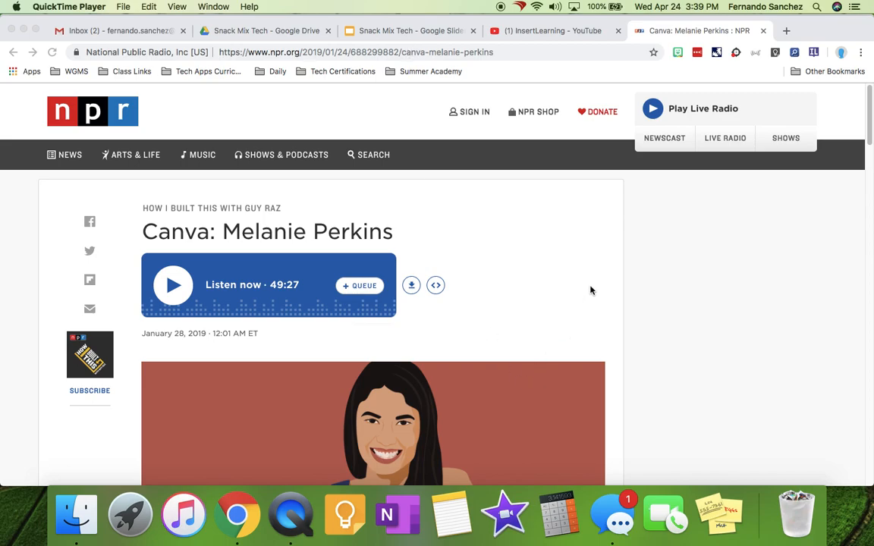
pyautogui.moveTo(594, 279)
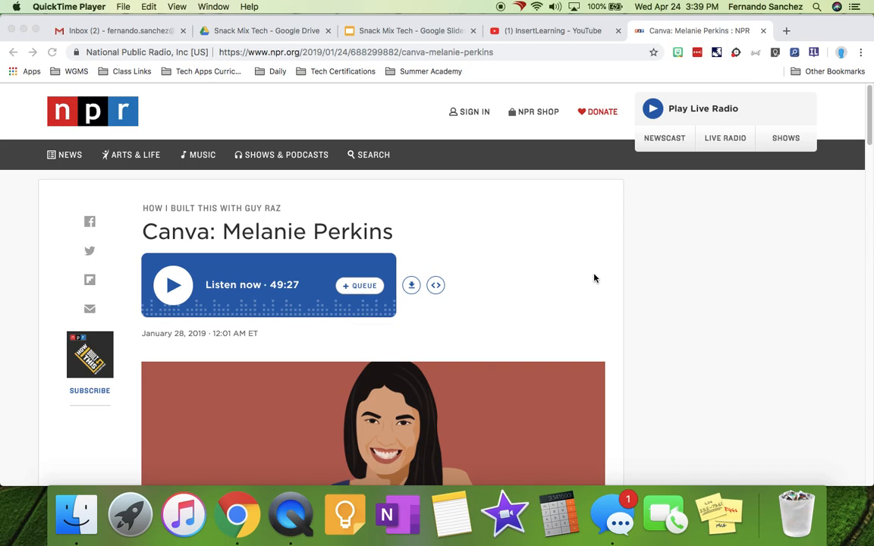
pyautogui.moveTo(565, 277)
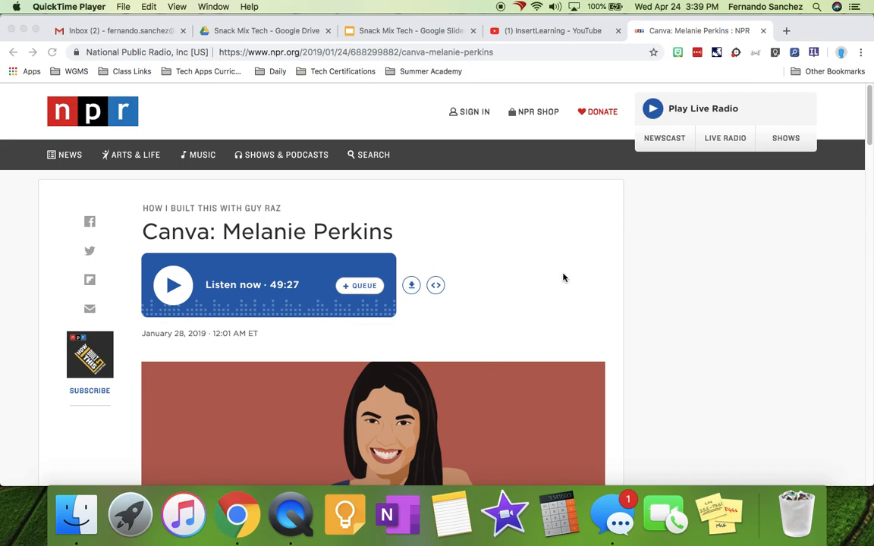
# - Load the InsertLearning lesson tools onto the Melanie Perkins article and reach the first question
pyautogui.scroll(-3)
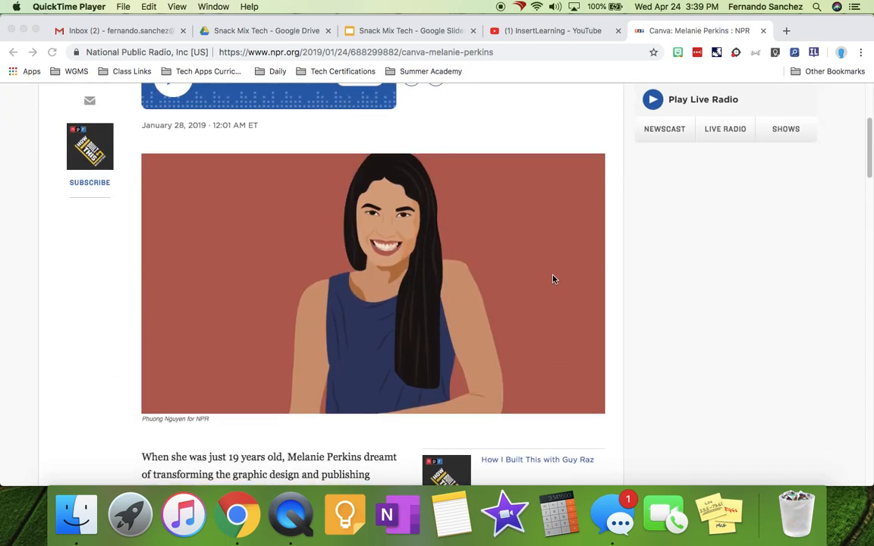
pyautogui.scroll(-3)
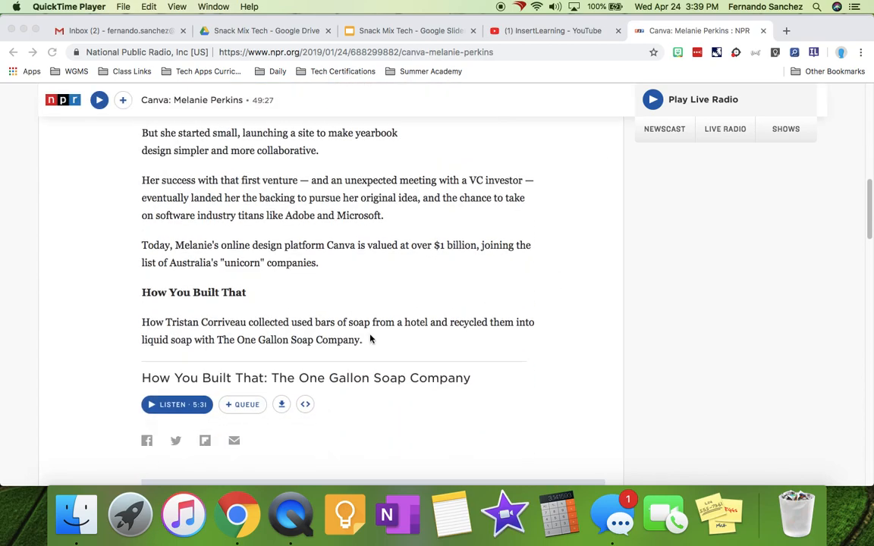
pyautogui.scroll(3)
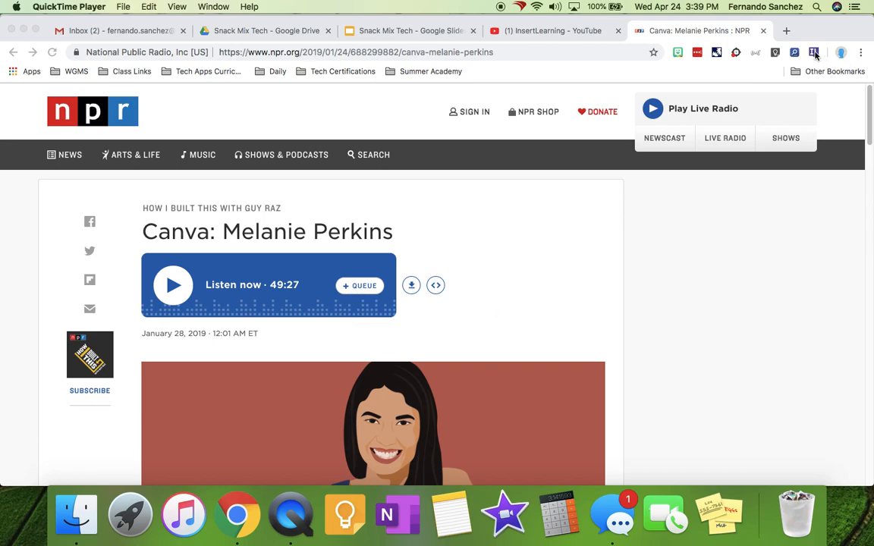
pyautogui.click(812, 53)
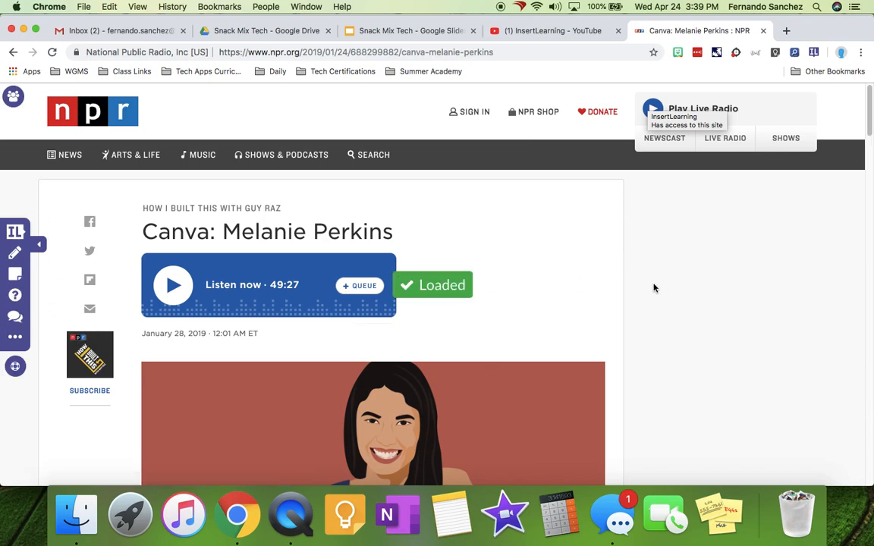
pyautogui.scroll(-3)
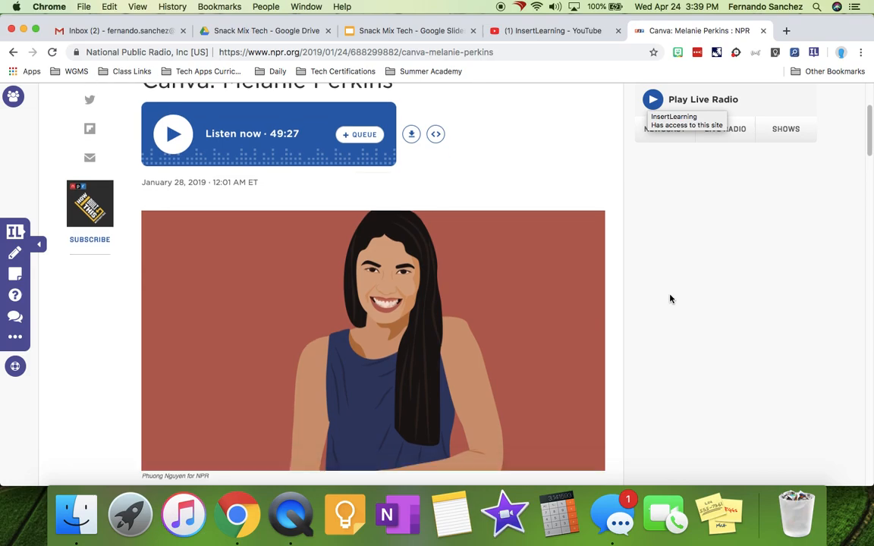
pyautogui.scroll(-3)
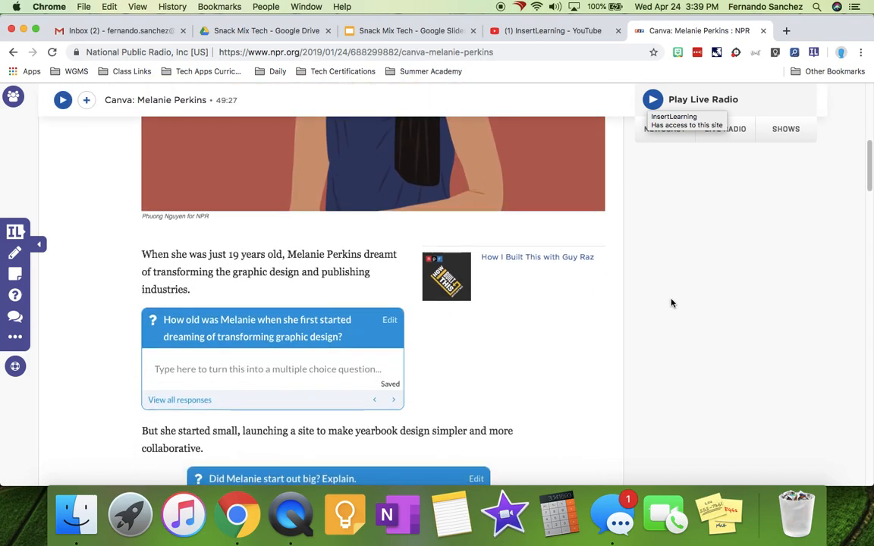
pyautogui.moveTo(255, 318)
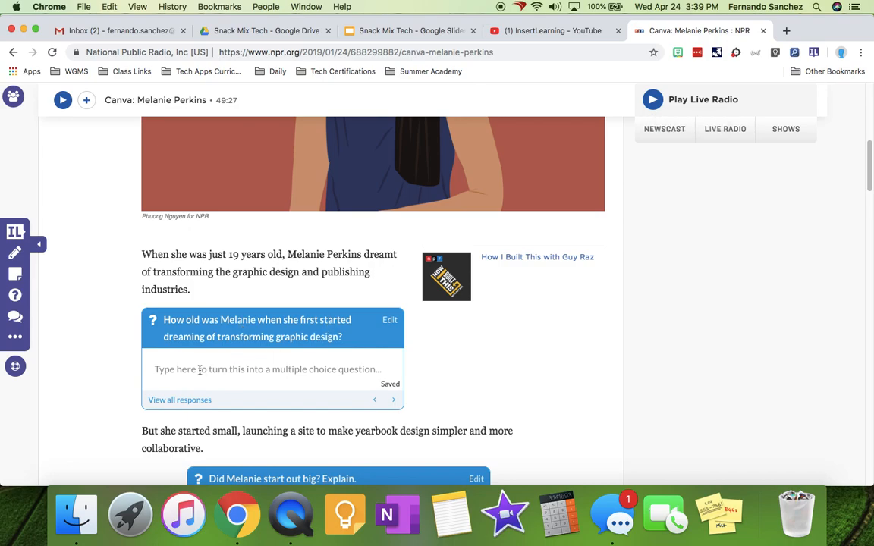
# - Make 19 choice a) of the question about Melanie's age, turning it multiple-choice
pyautogui.write('19')
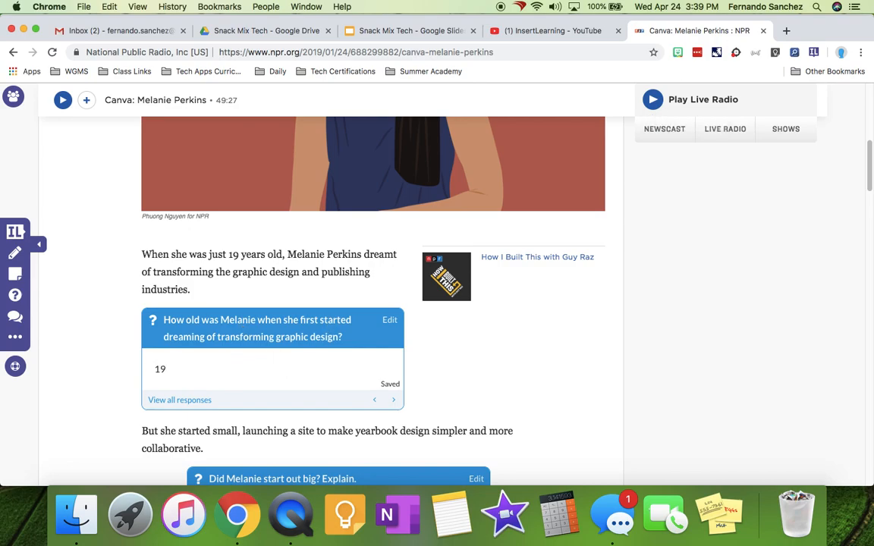
pyautogui.scroll(-3)
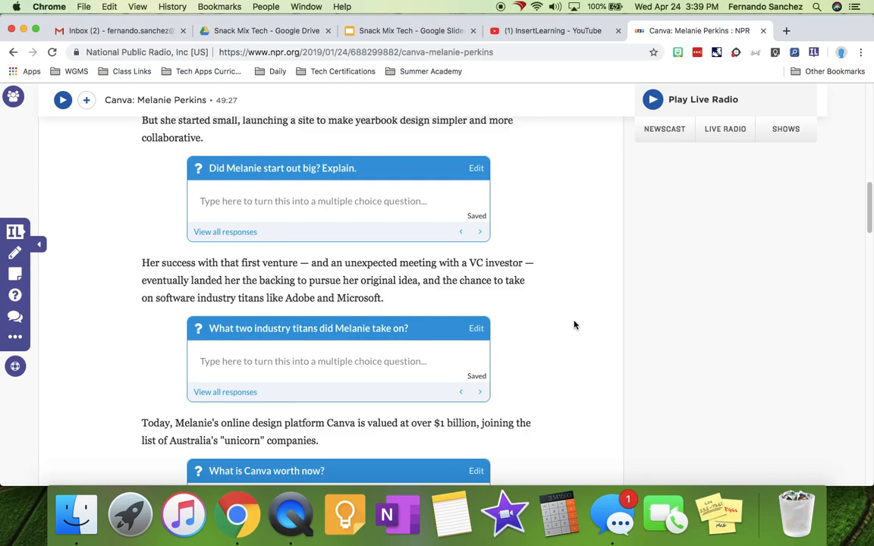
pyautogui.click(312, 201)
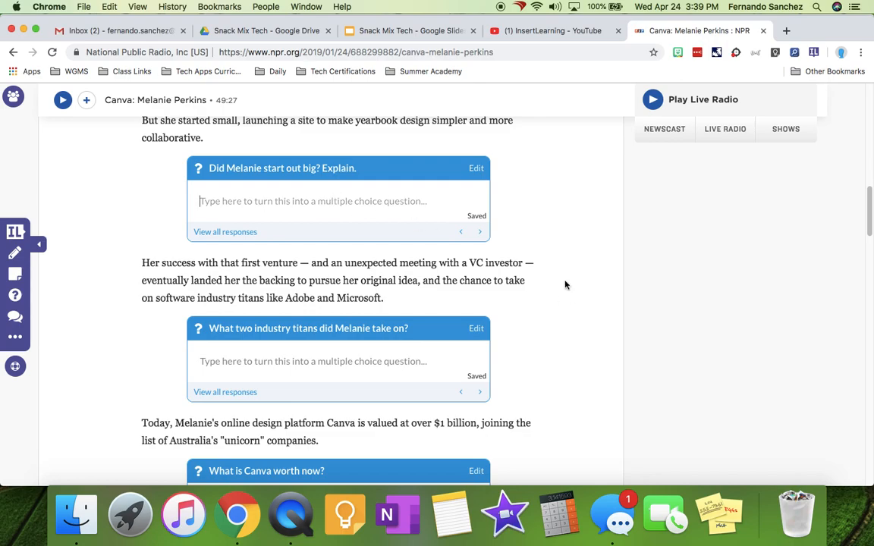
pyautogui.scroll(-3)
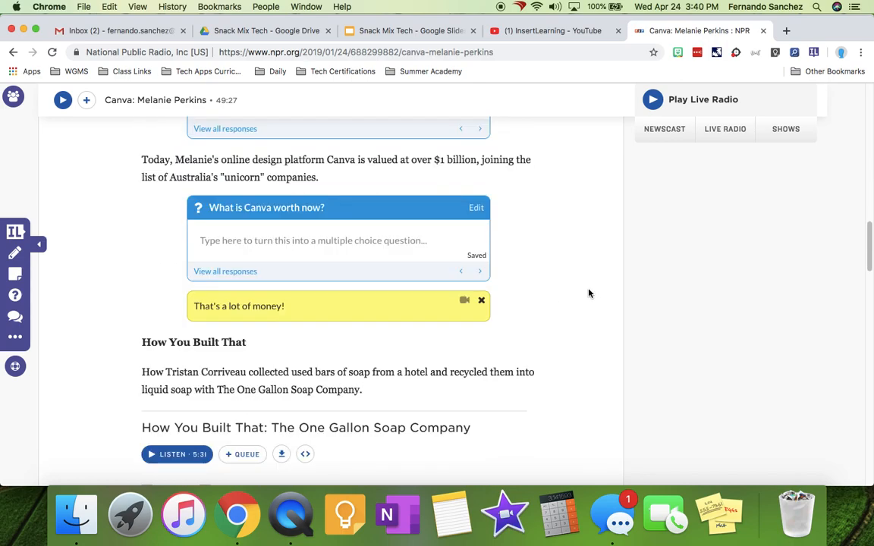
pyautogui.scroll(-3)
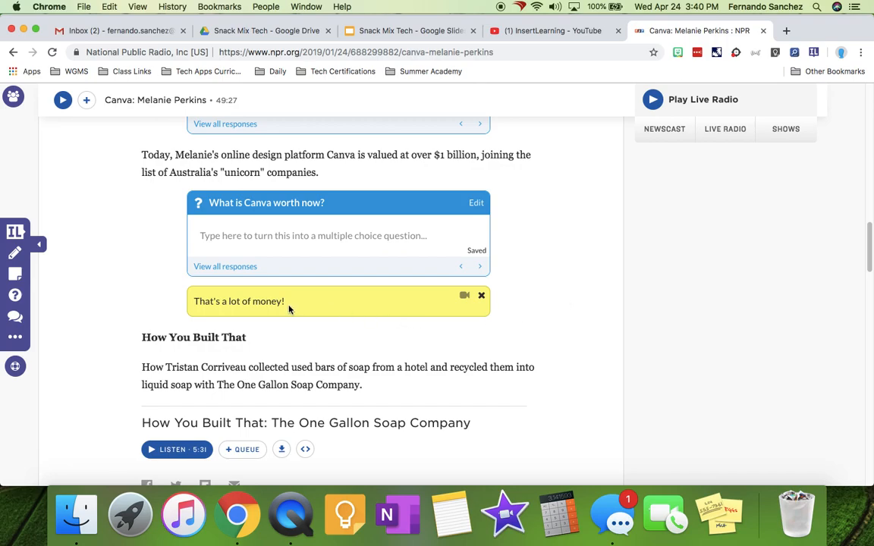
pyautogui.moveTo(270, 311)
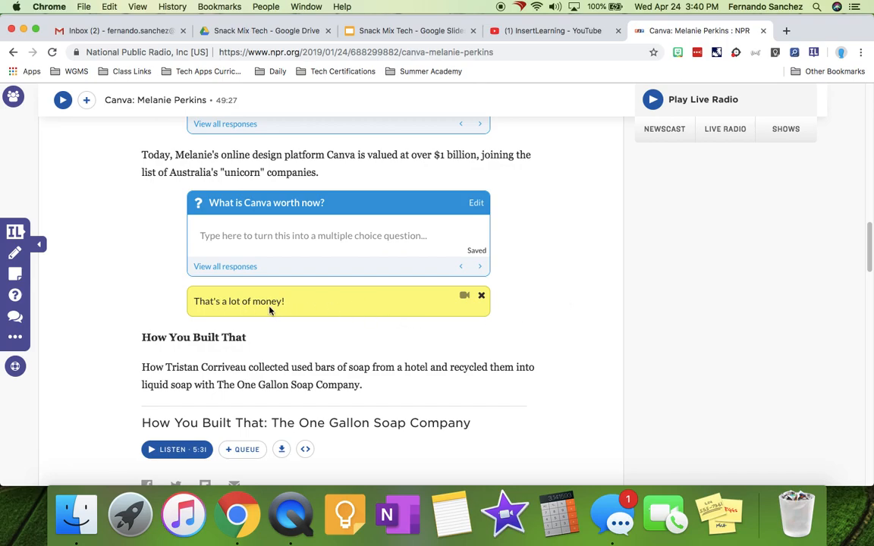
pyautogui.scroll(-3)
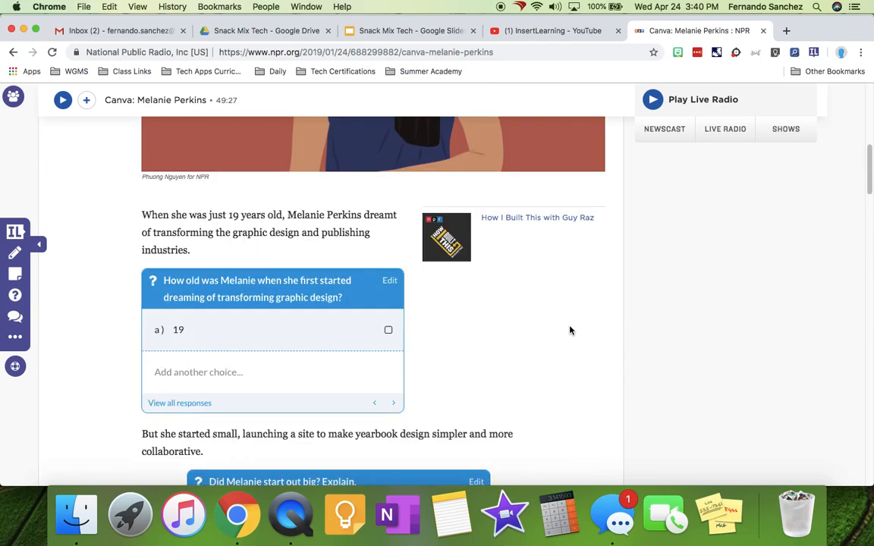
# - Leave the annotated article via More Options and go to the InsertLearning dashboard
pyautogui.scroll(3)
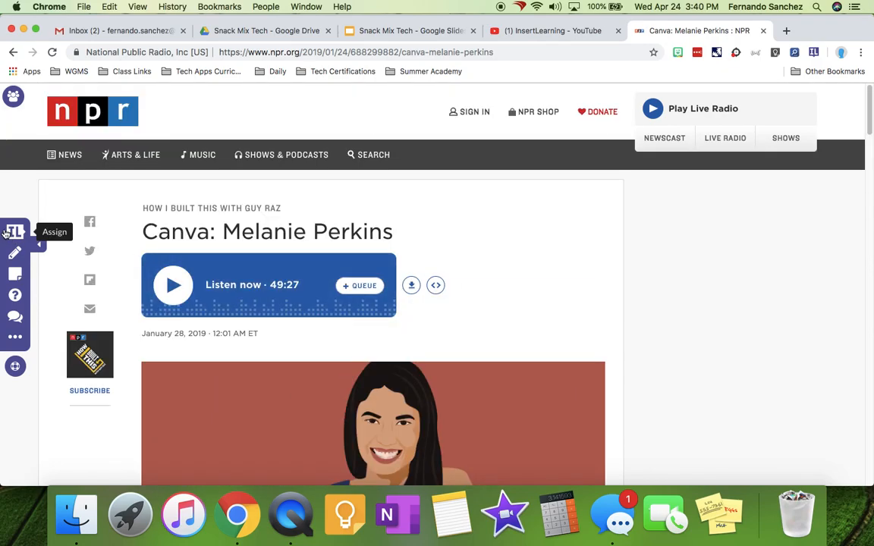
pyautogui.moveTo(15, 255)
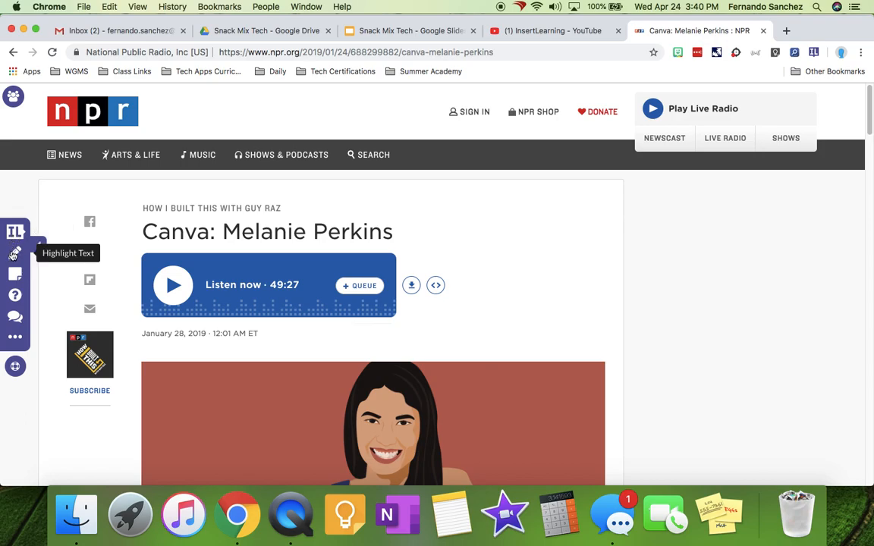
pyautogui.moveTo(14, 294)
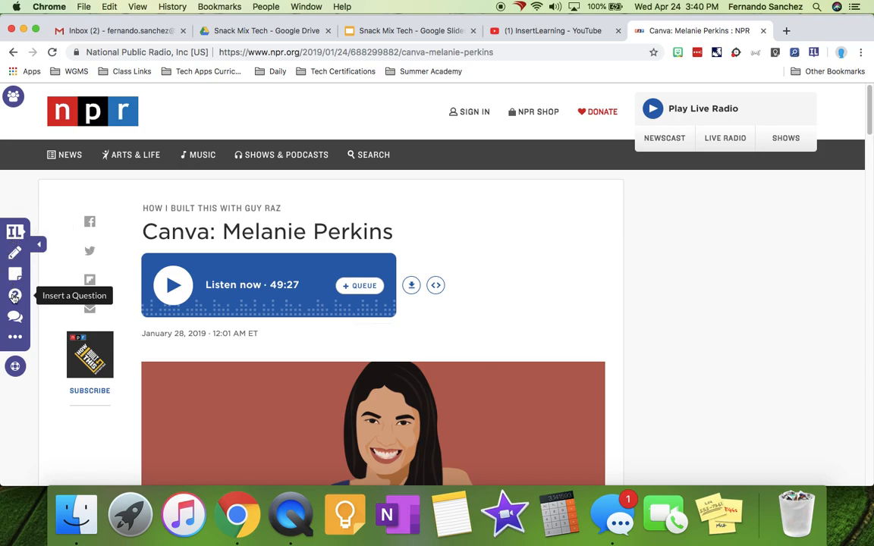
pyautogui.moveTo(14, 346)
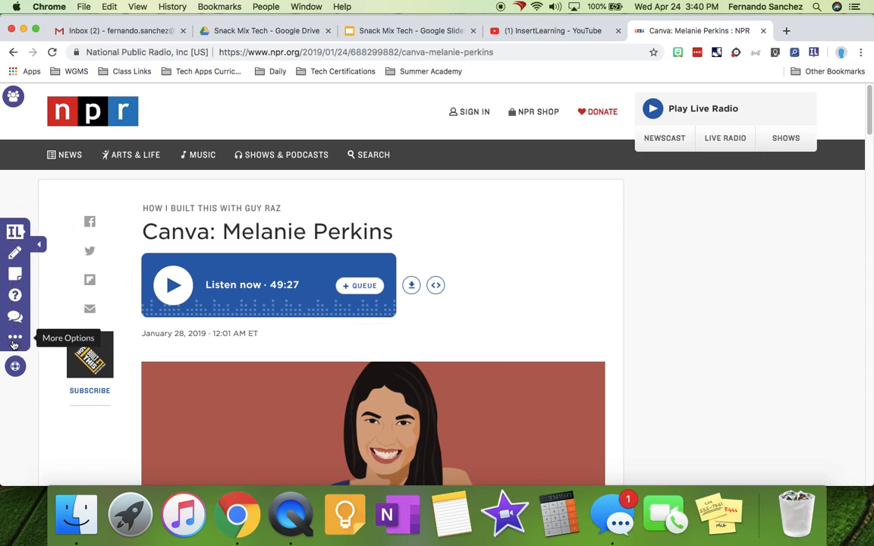
pyautogui.click(14, 339)
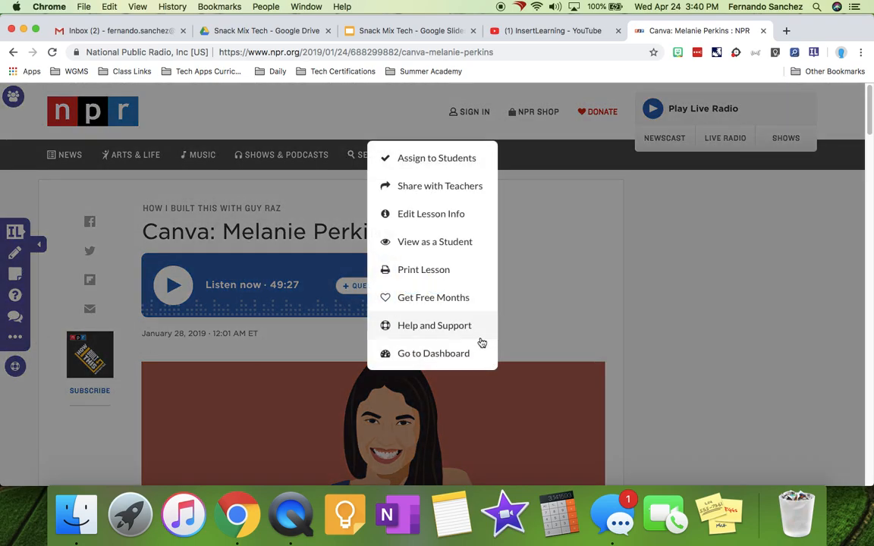
pyautogui.moveTo(418, 358)
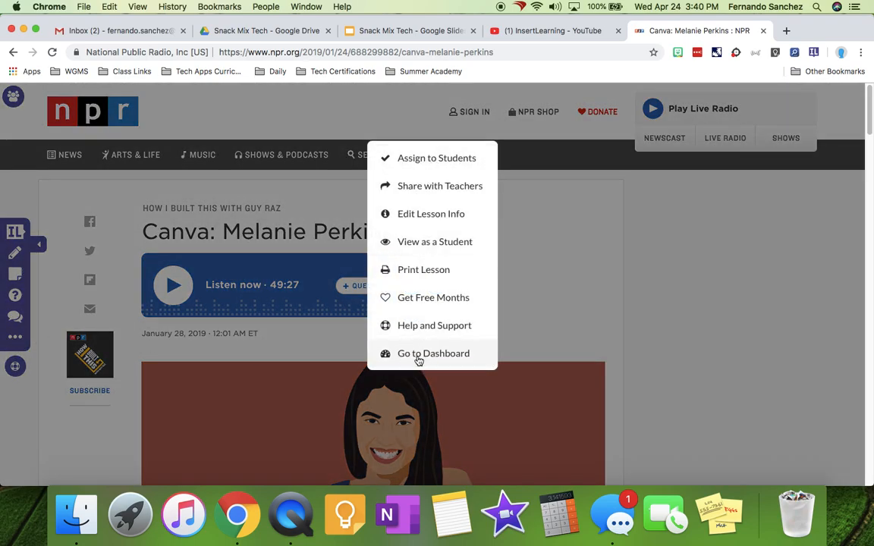
pyautogui.click(432, 352)
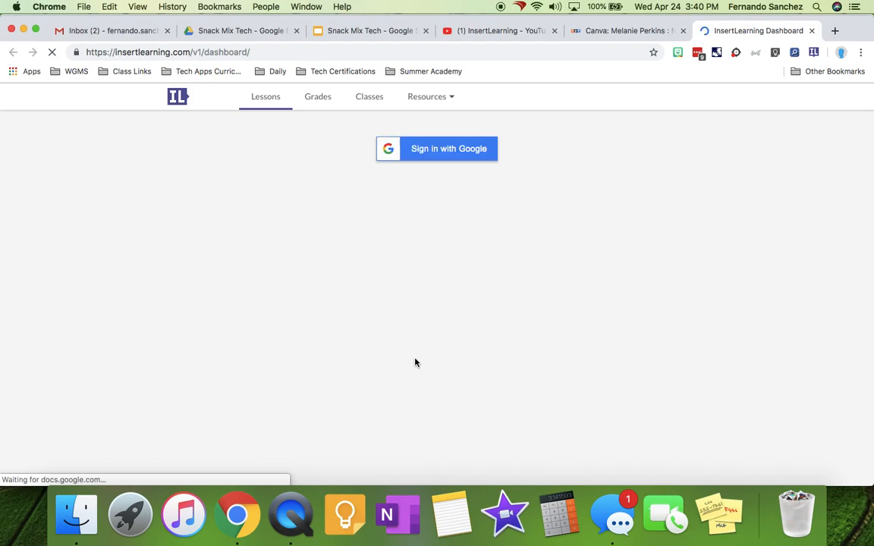
# - Sign in with Google and switch the dashboard to the Grades view
pyautogui.click(437, 149)
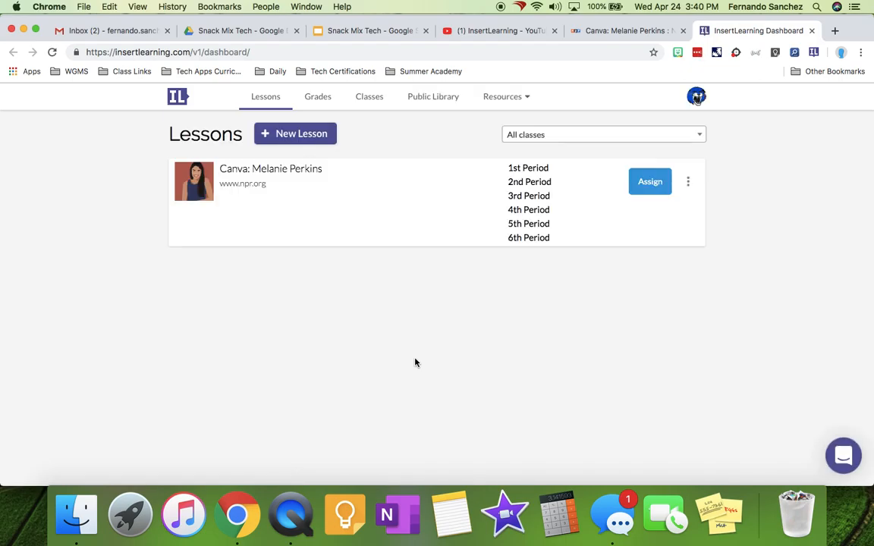
pyautogui.moveTo(369, 105)
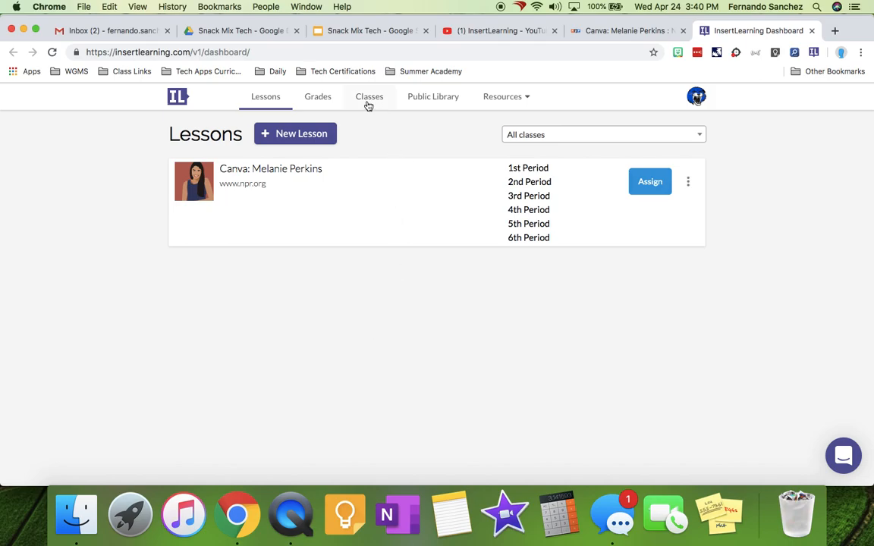
pyautogui.click(317, 97)
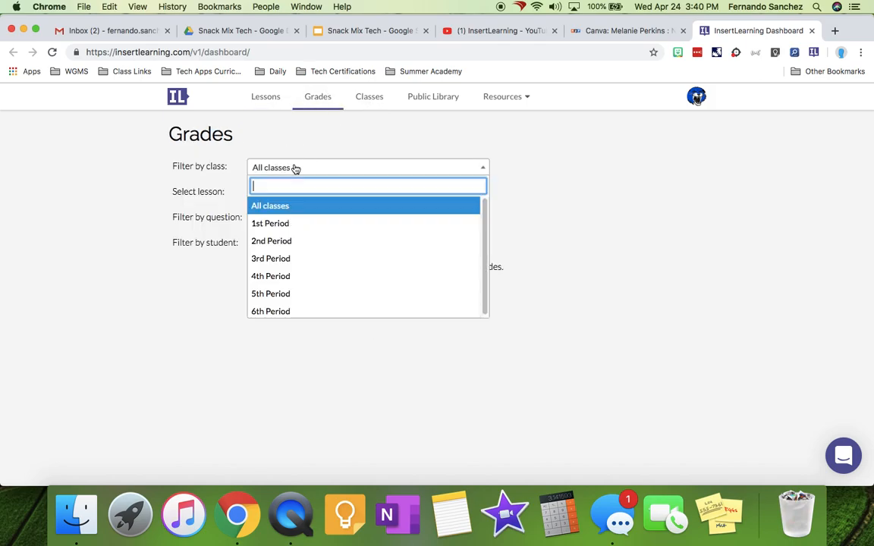
pyautogui.click(270, 276)
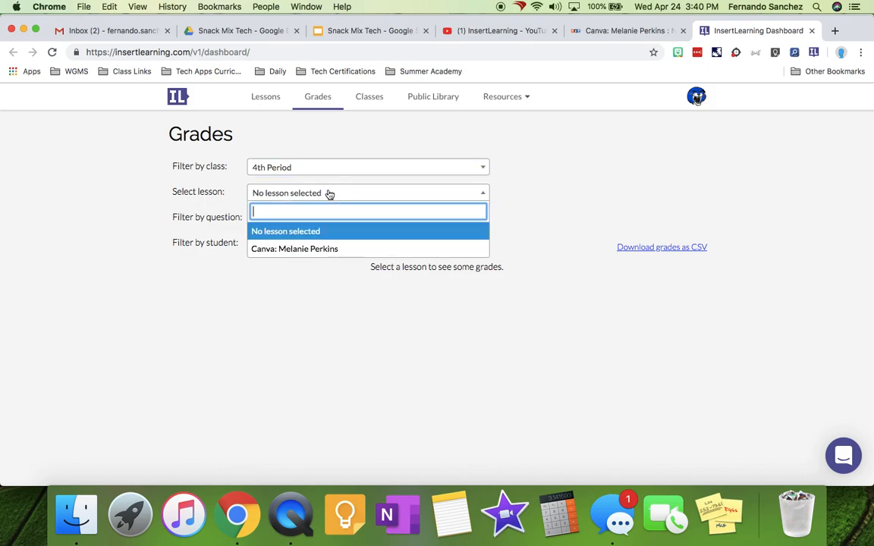
pyautogui.click(294, 248)
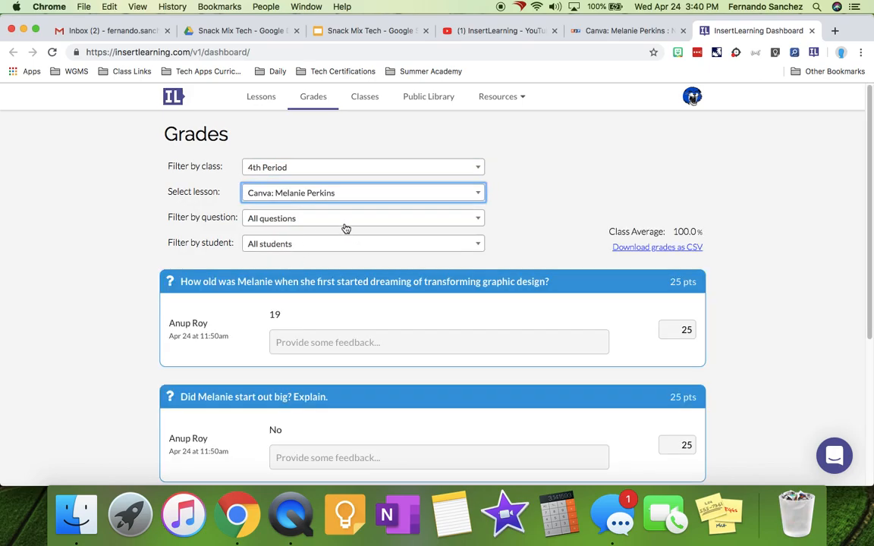
pyautogui.scroll(-3)
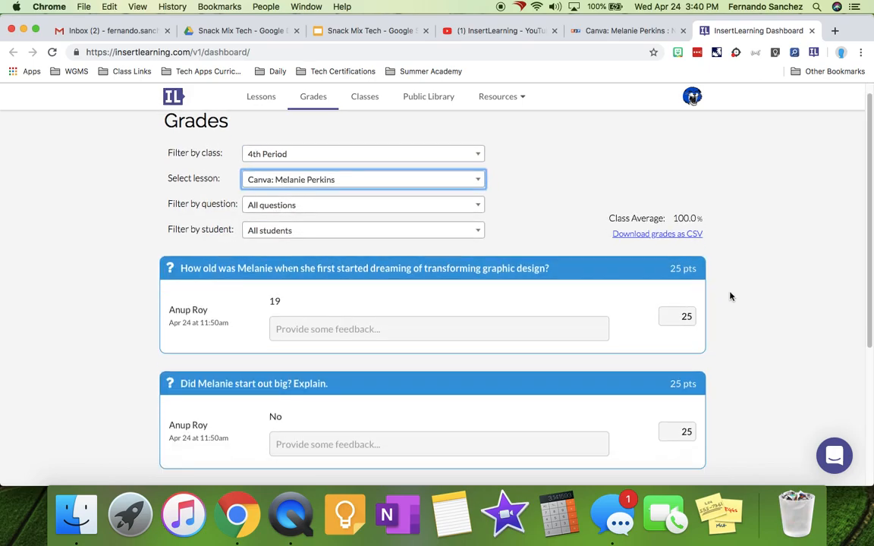
pyautogui.scroll(-3)
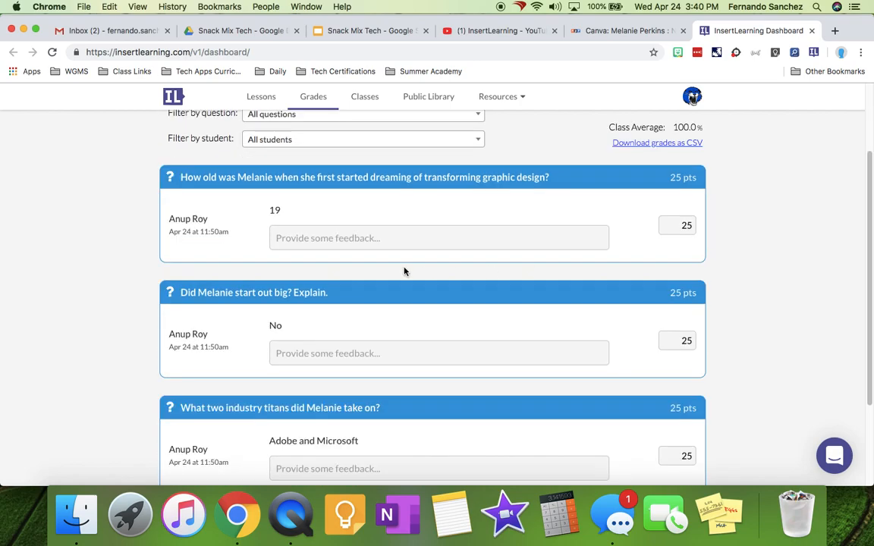
pyautogui.scroll(-3)
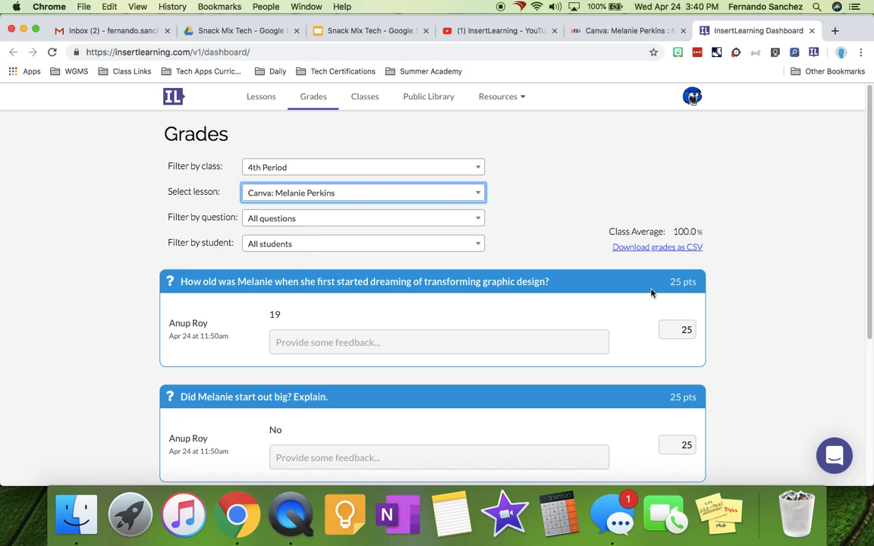
pyautogui.moveTo(649, 280)
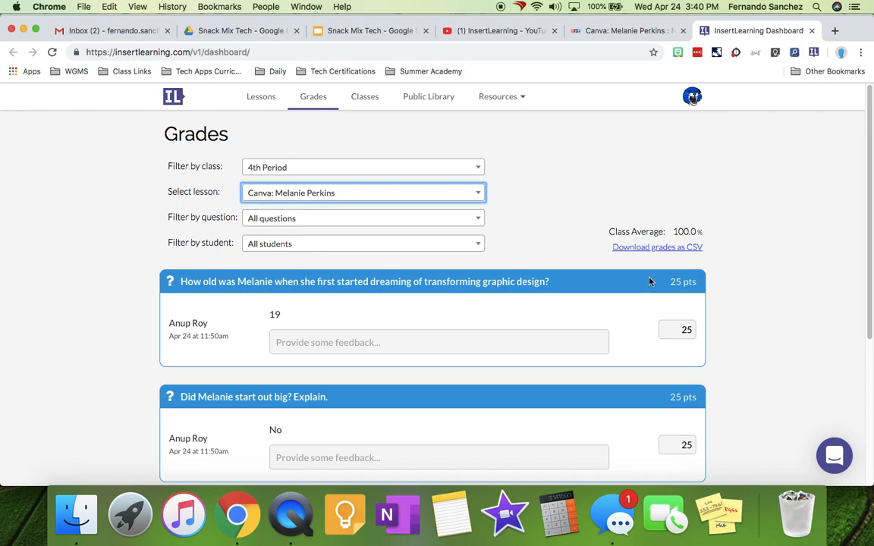
pyautogui.moveTo(713, 118)
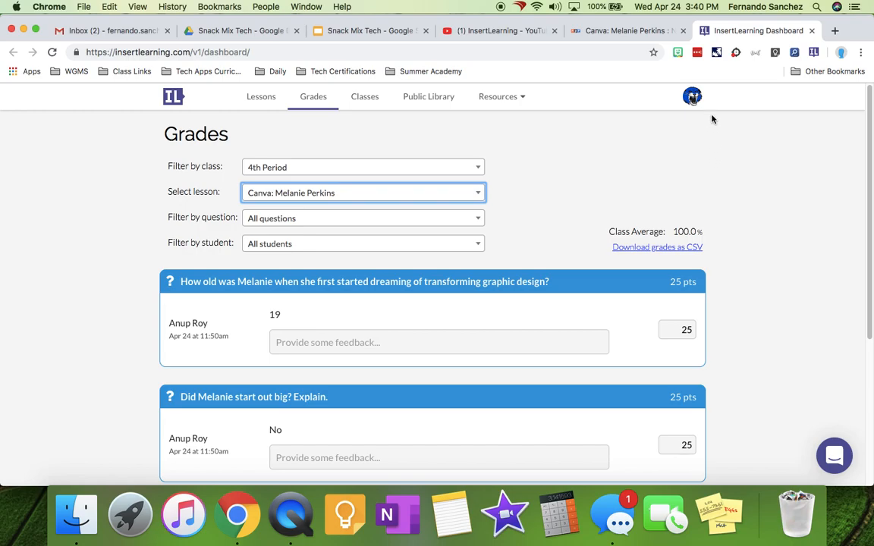